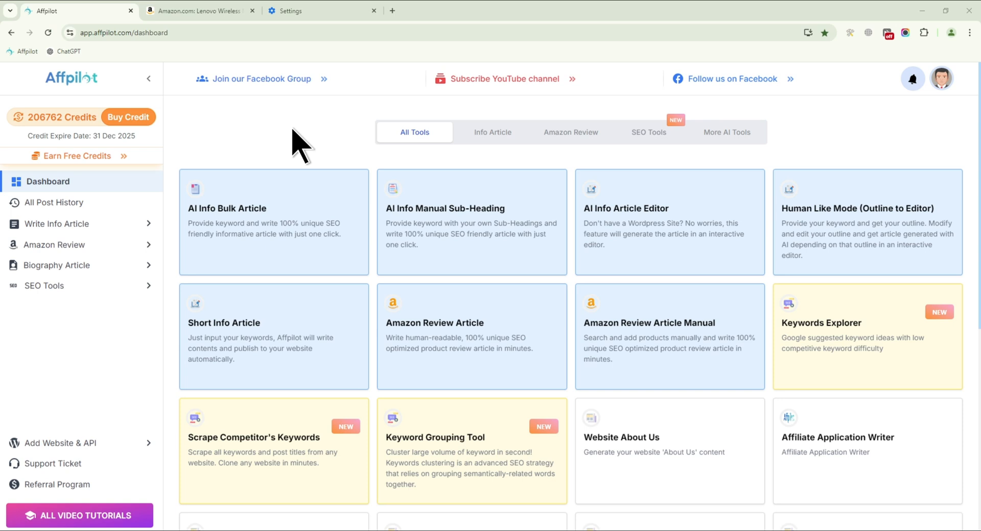
pyautogui.moveTo(288, 161)
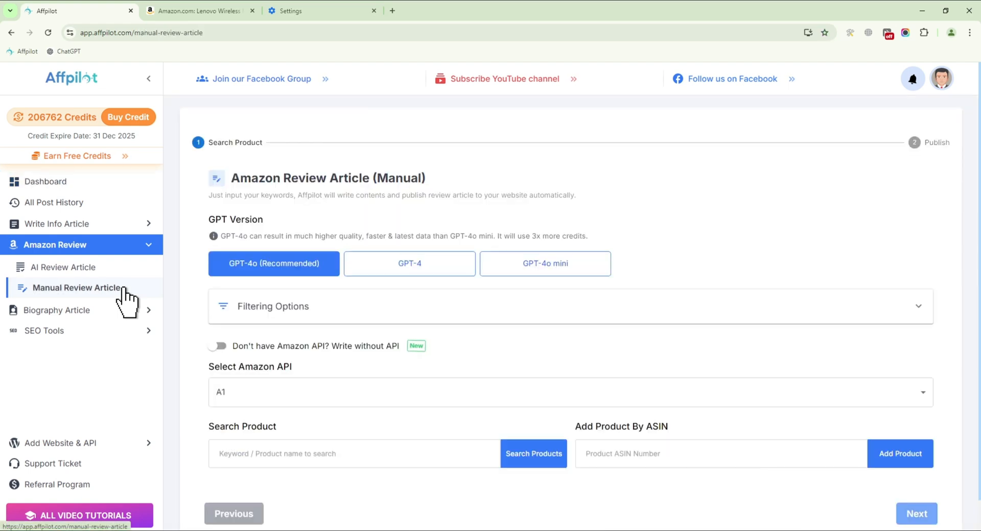
pyautogui.click(408, 263)
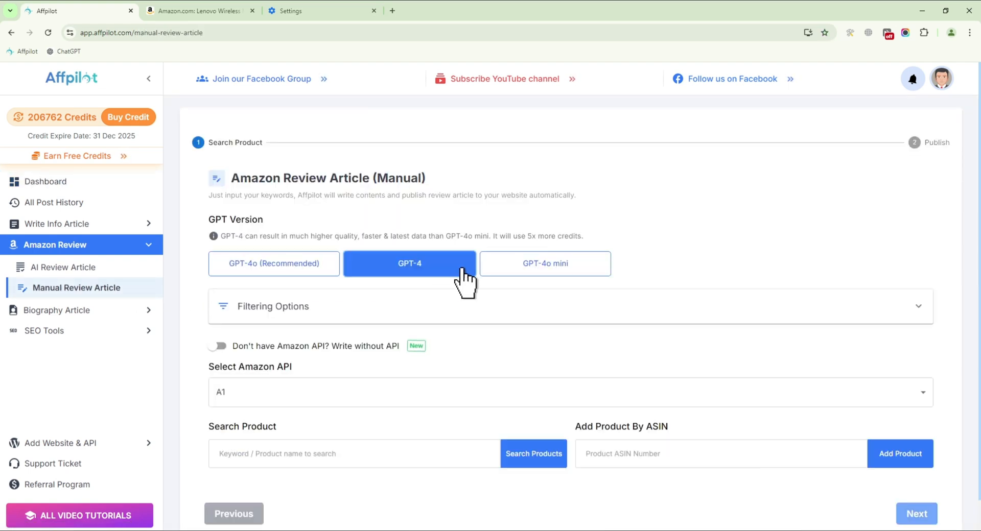
pyautogui.click(544, 262)
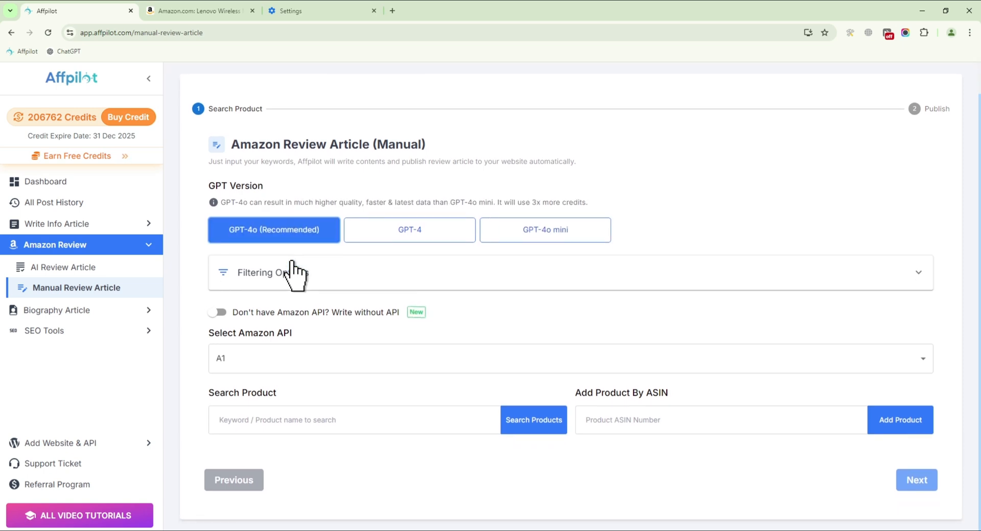
pyautogui.moveTo(222, 288)
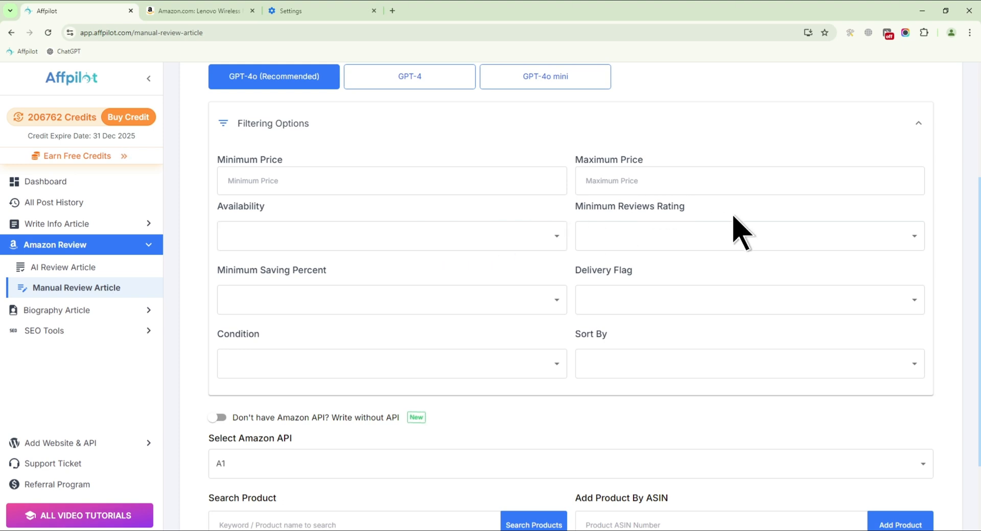
pyautogui.moveTo(222, 141)
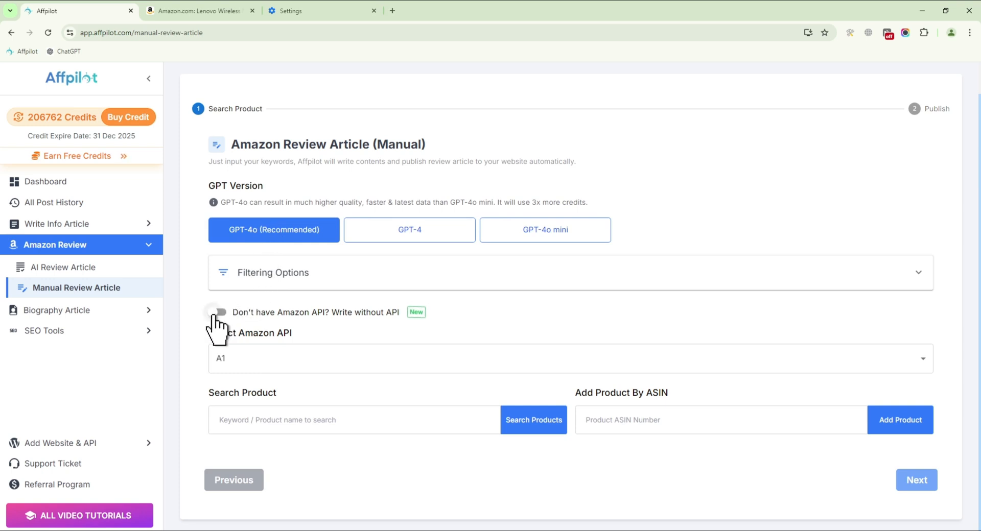
pyautogui.click(218, 311)
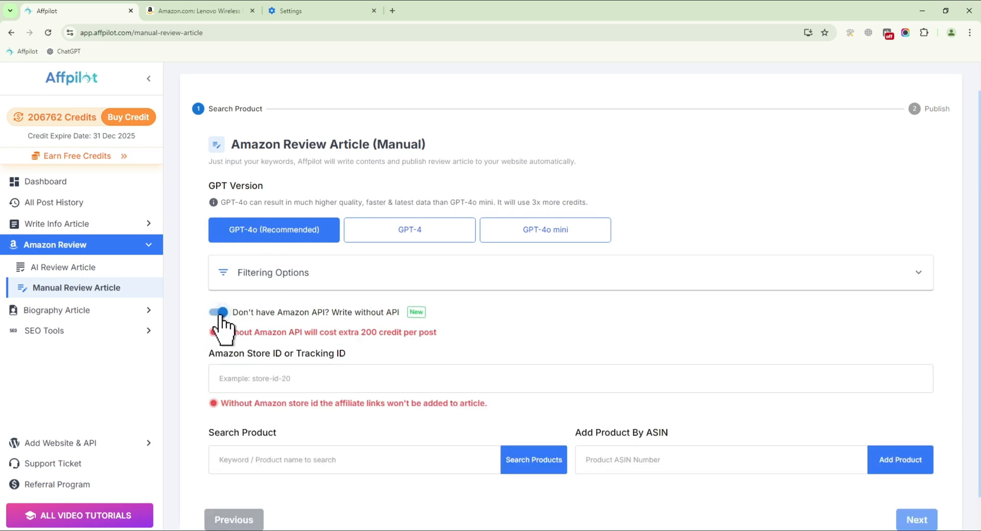
pyautogui.click(216, 312)
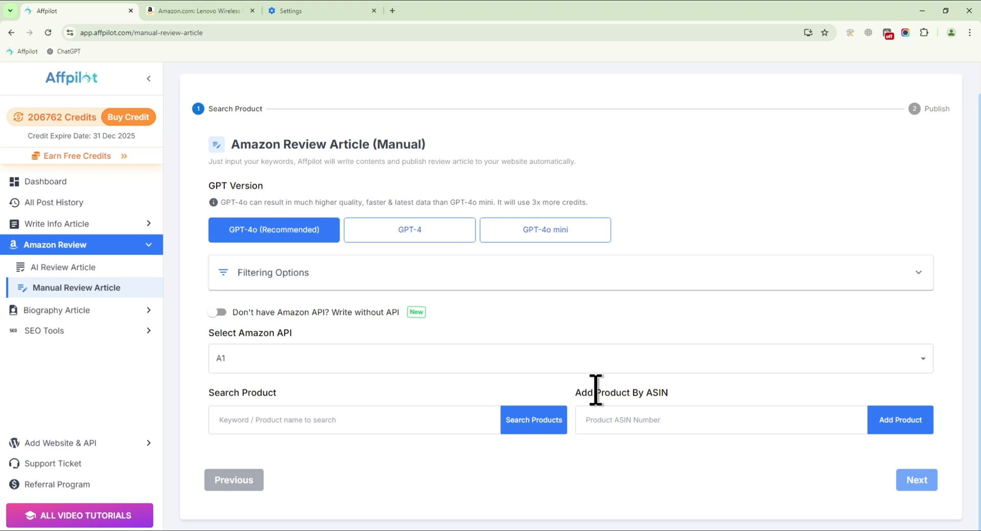
pyautogui.moveTo(713, 407)
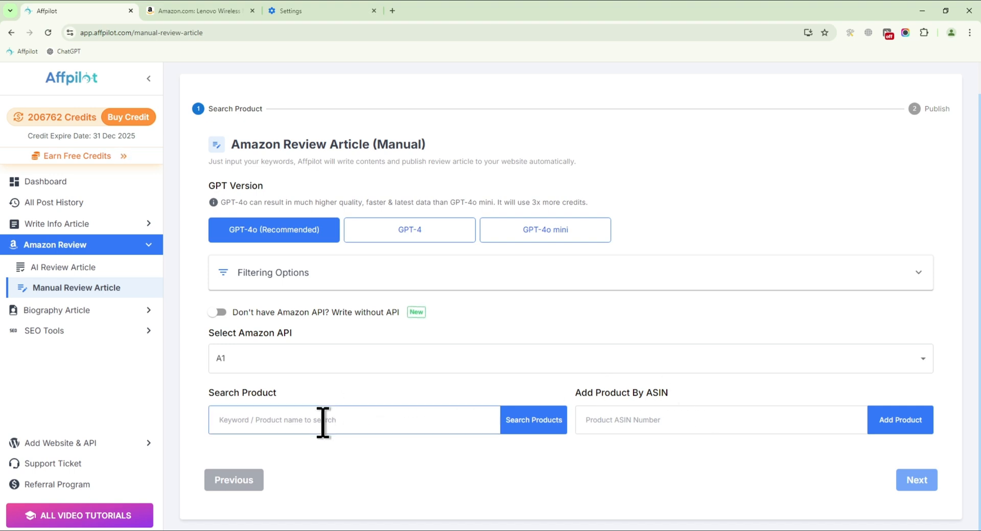
# Search Amazon products for 'Keyboard' to list keyboard results.
pyautogui.write('Key')
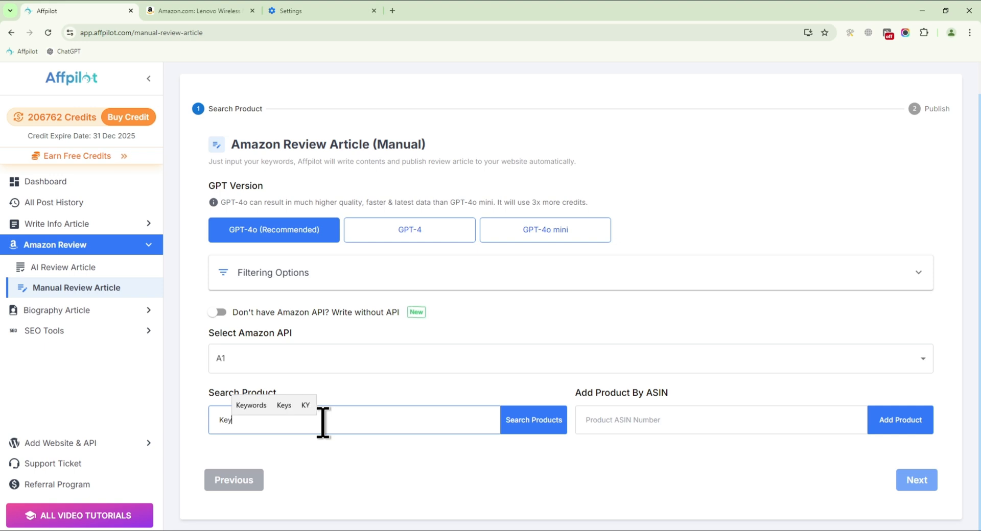
pyautogui.write('Keyboard')
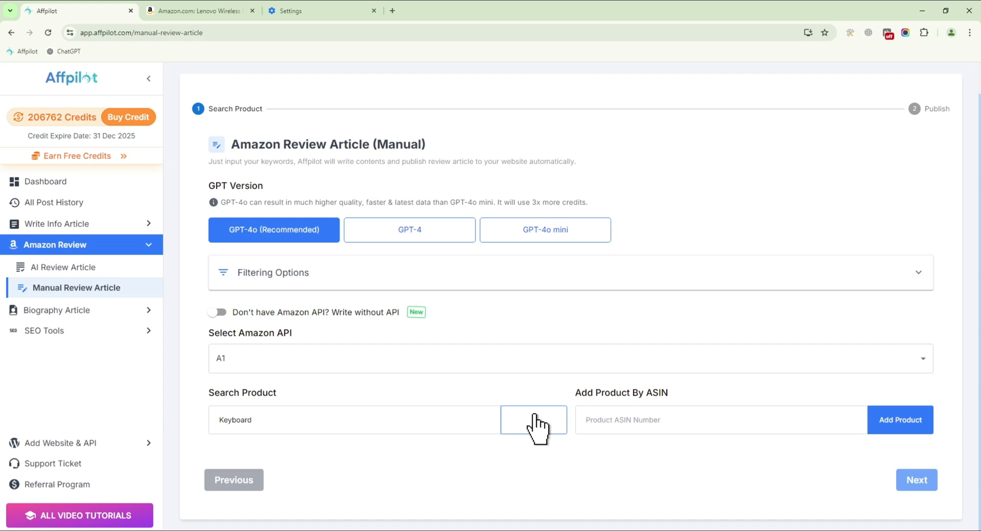
pyautogui.click(533, 420)
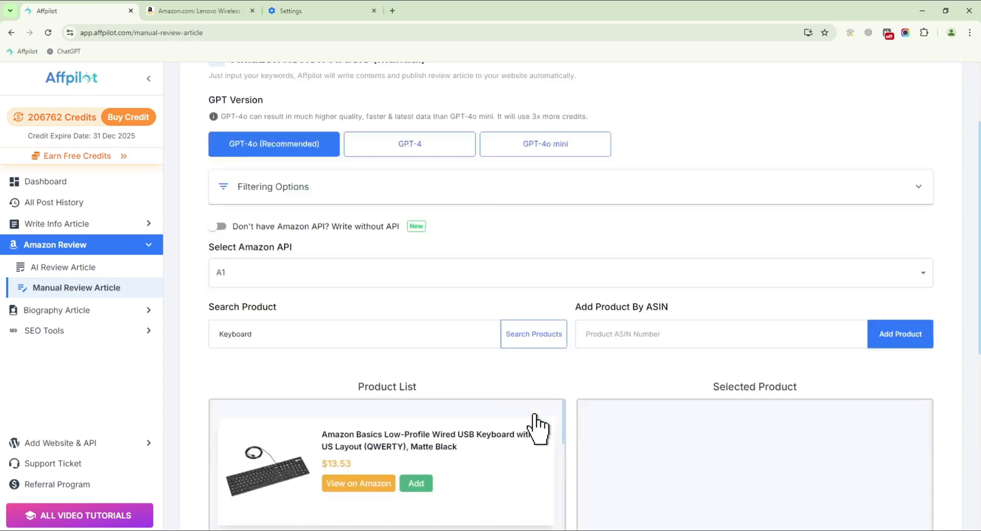
pyautogui.scroll(-3)
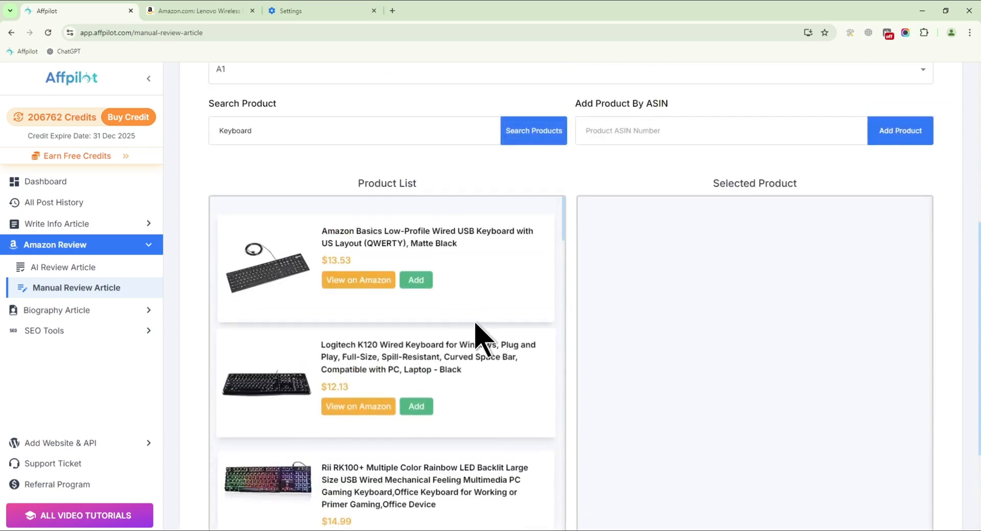
# Add the Amazon Basics, Rii RK100+ and Logitech Wave Keys keyboards to selected products.
pyautogui.click(416, 280)
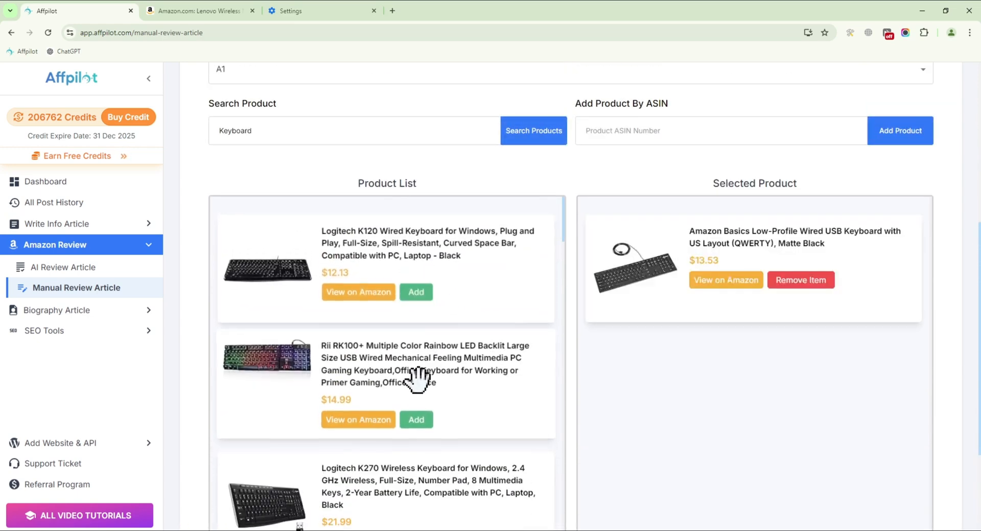
pyautogui.click(414, 418)
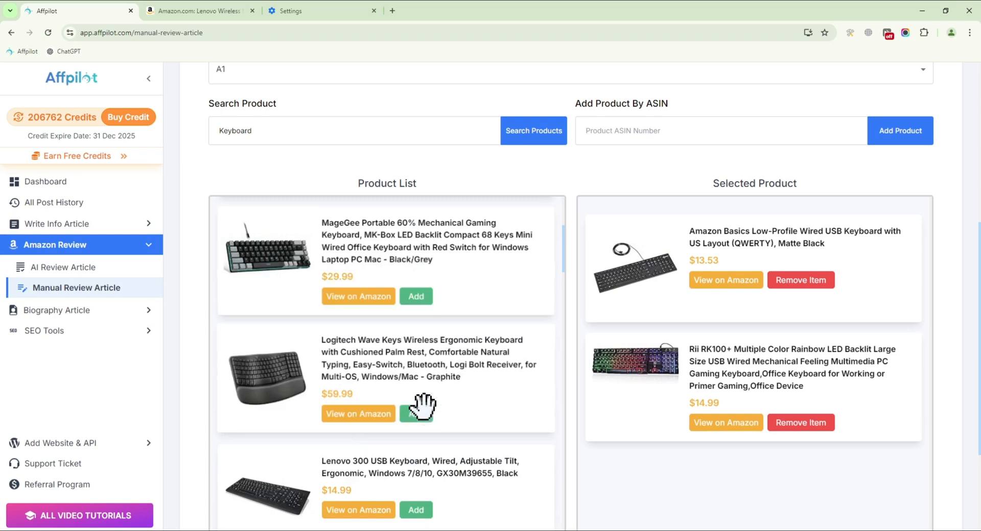
pyautogui.click(416, 414)
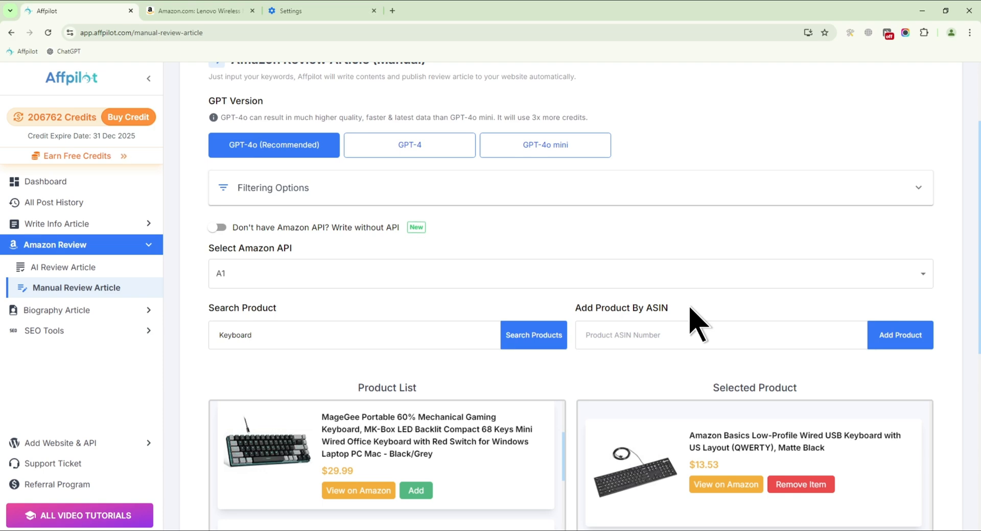
# View the Lenovo WL150 mouse page on Amazon and pick its ASIN from the address.
pyautogui.click(196, 10)
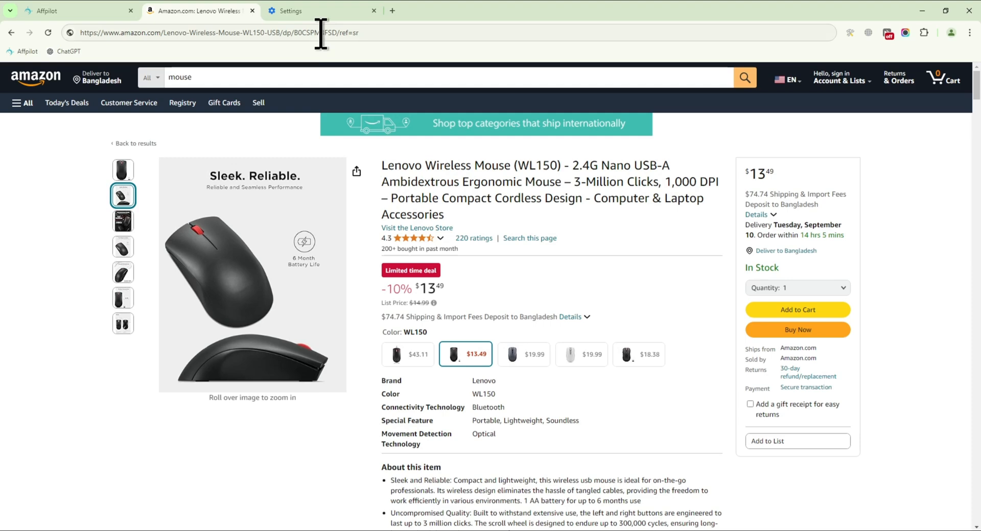
pyautogui.rightClick(307, 33)
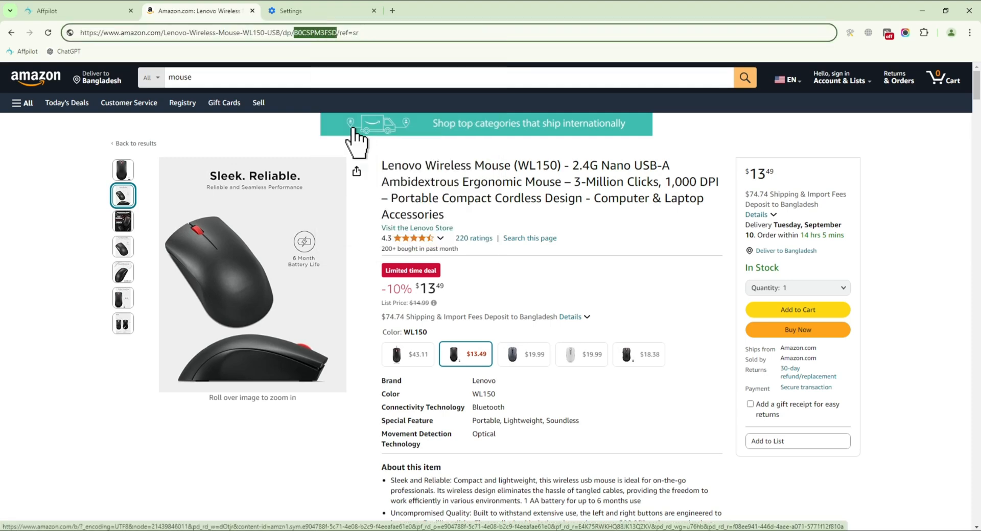
pyautogui.click(68, 10)
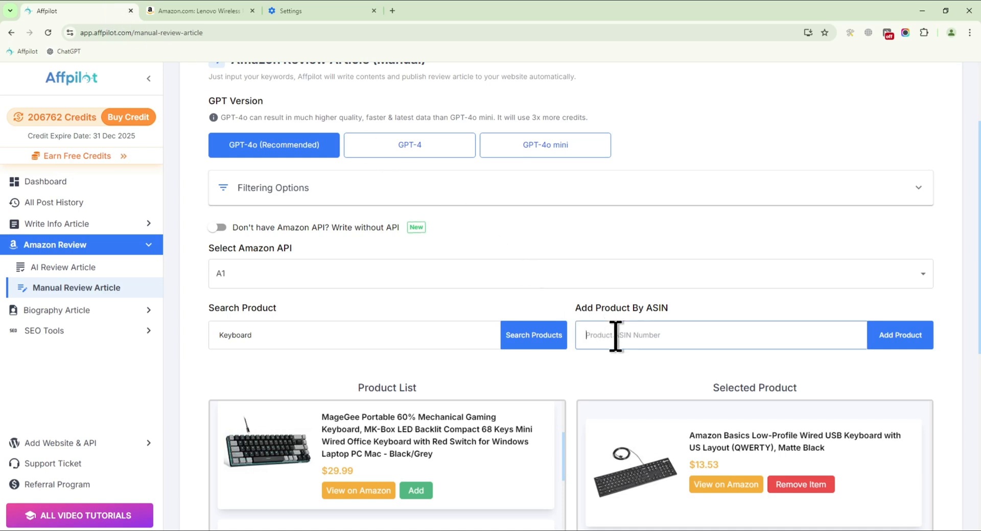
# Add the Lenovo WL150 mouse by ASIN B0CSPM3FSD and continue to publishing settings.
pyautogui.write('B0CSPM3FSD')
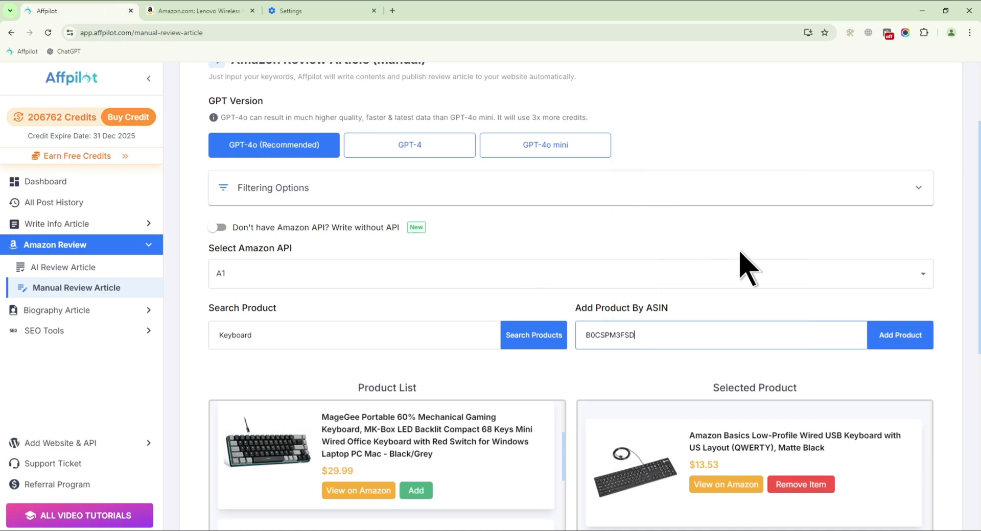
pyautogui.click(898, 335)
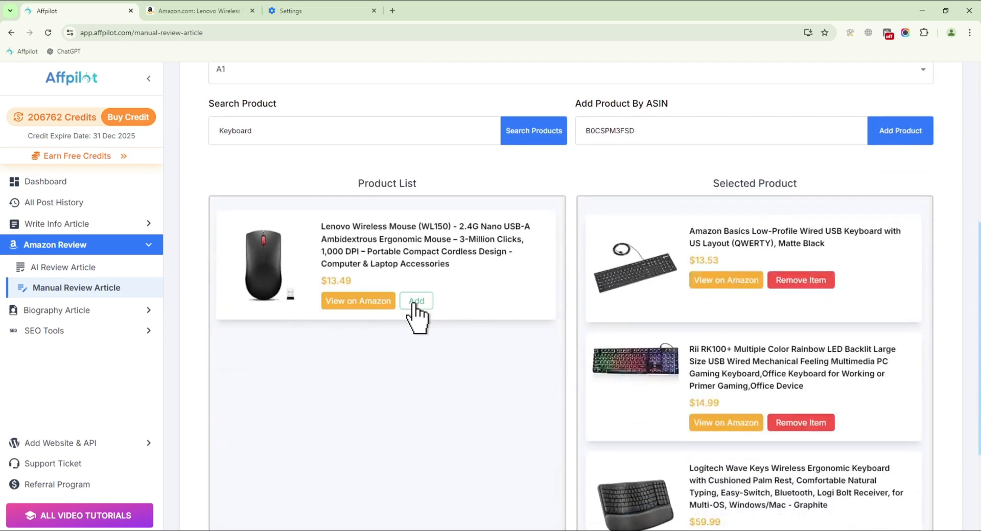
pyautogui.click(416, 301)
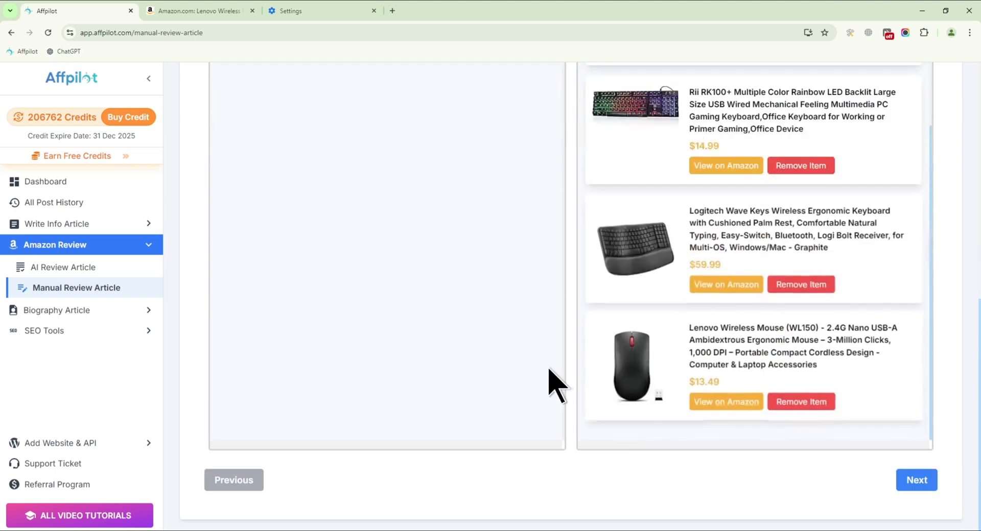
pyautogui.click(57, 223)
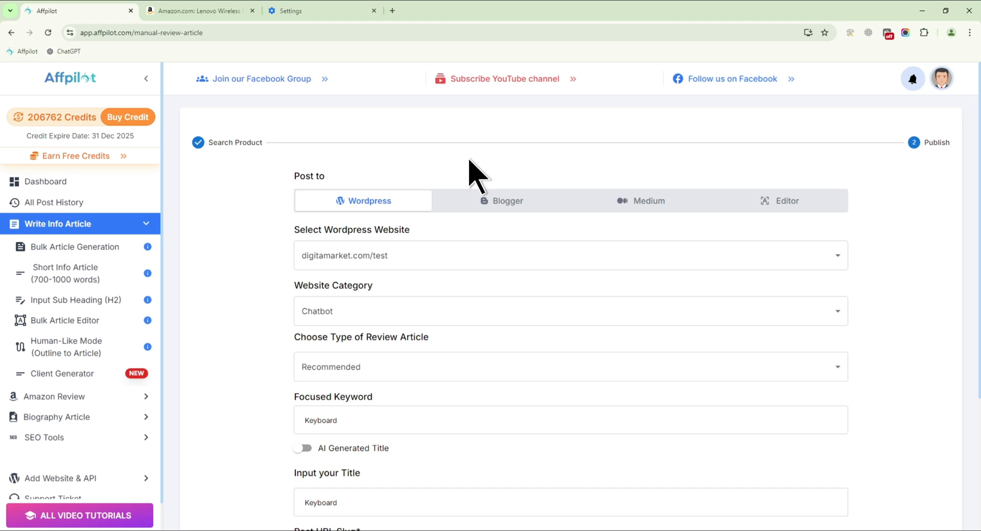
# Keep WordPress posting with the Chatbot category and Recommended review type.
pyautogui.click(778, 200)
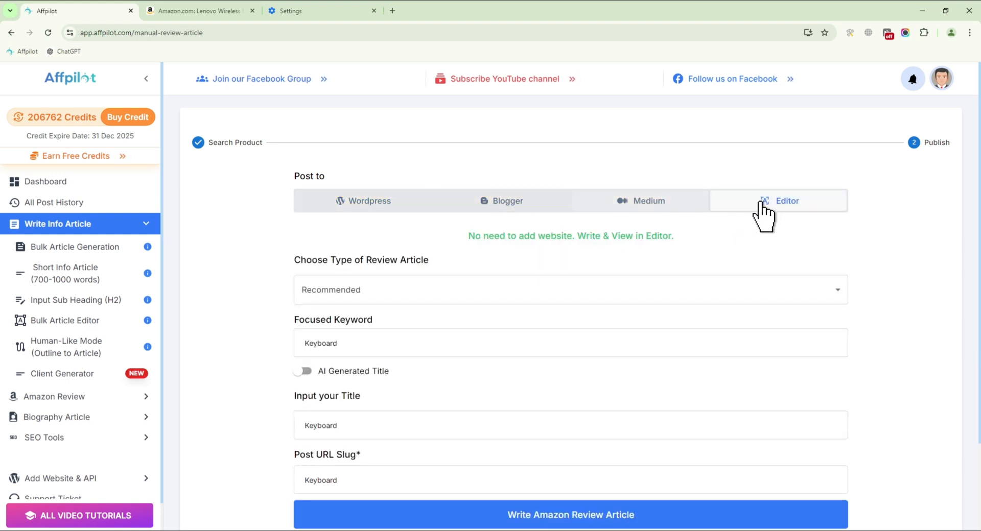
pyautogui.click(368, 201)
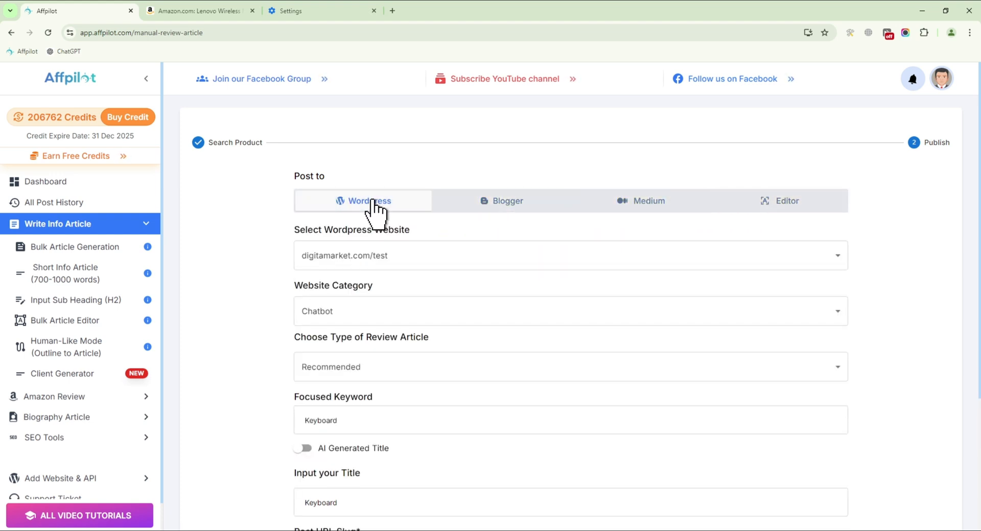
pyautogui.click(569, 255)
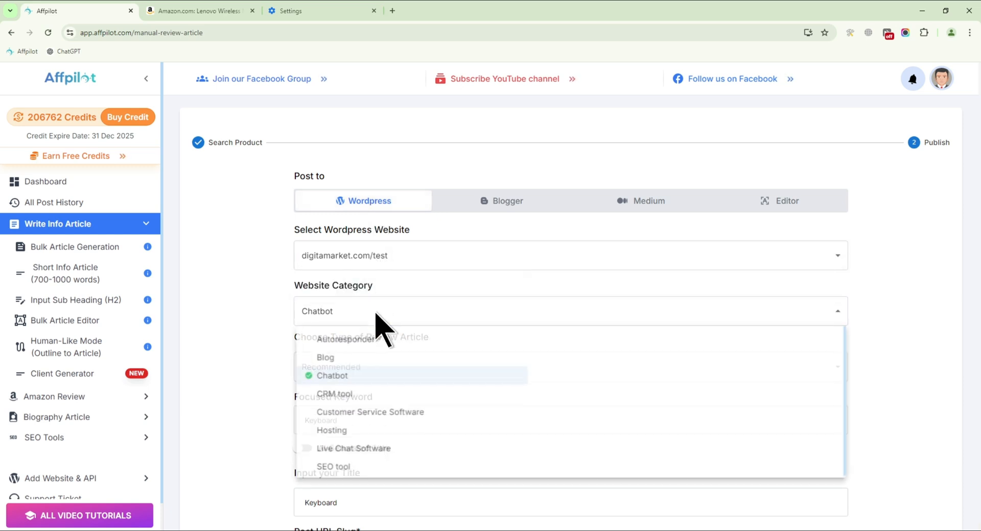
pyautogui.click(331, 375)
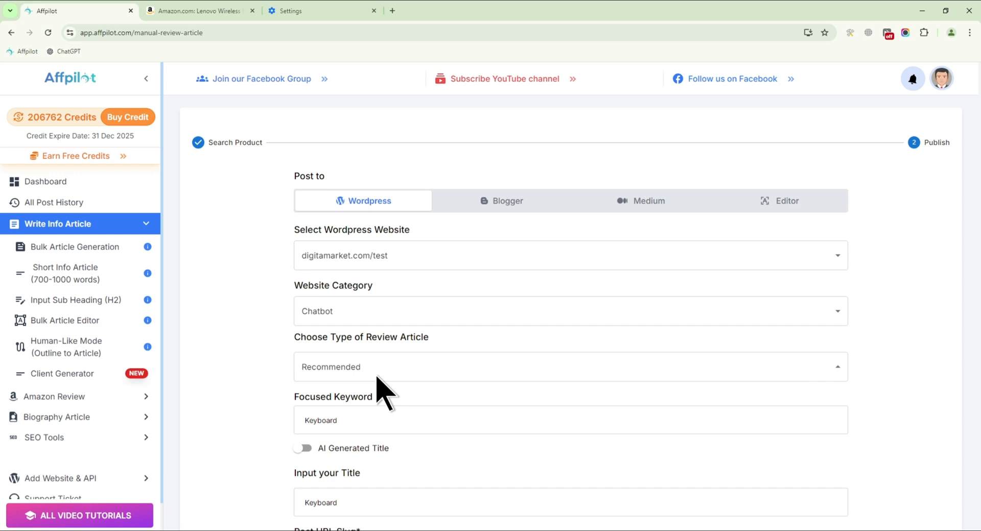
pyautogui.click(566, 367)
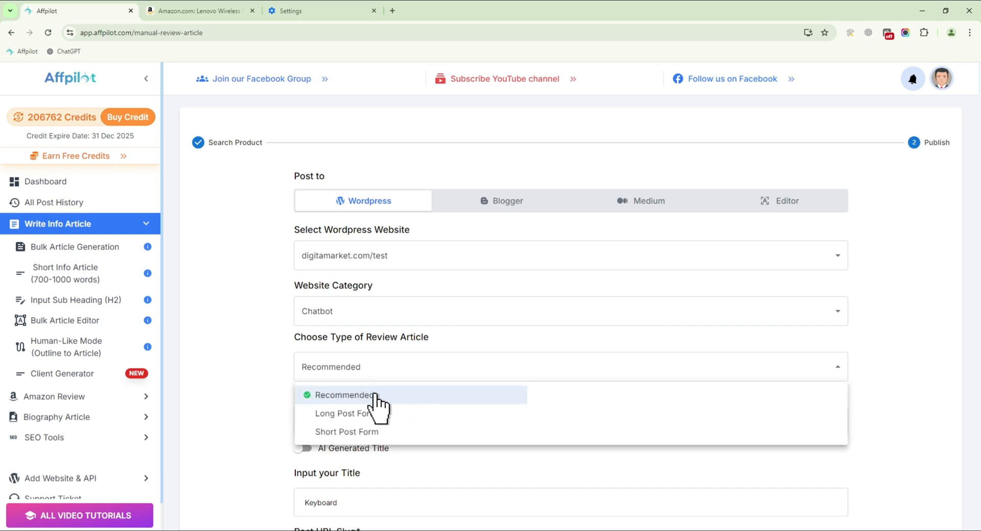
pyautogui.click(344, 394)
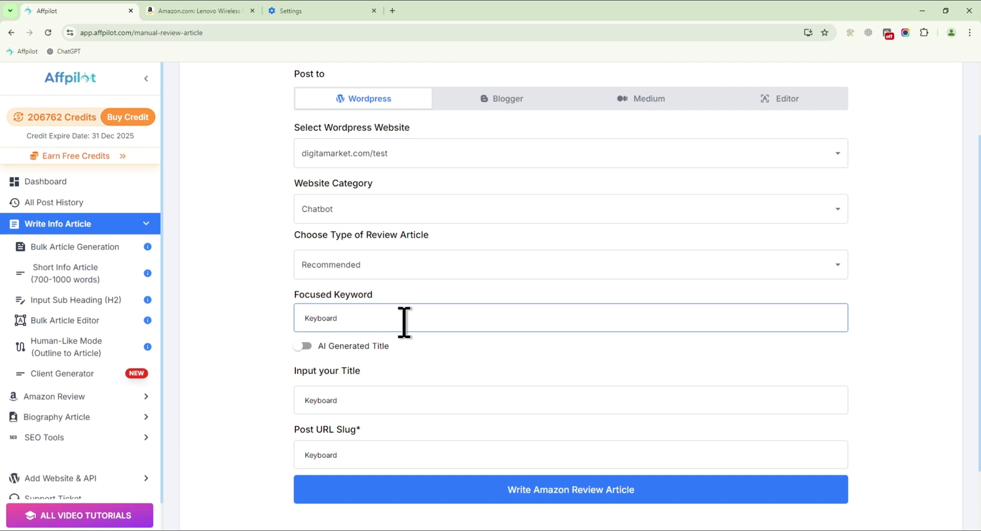
# Enable the AI-generated title and write the Amazon keyboard review article.
pyautogui.click(304, 346)
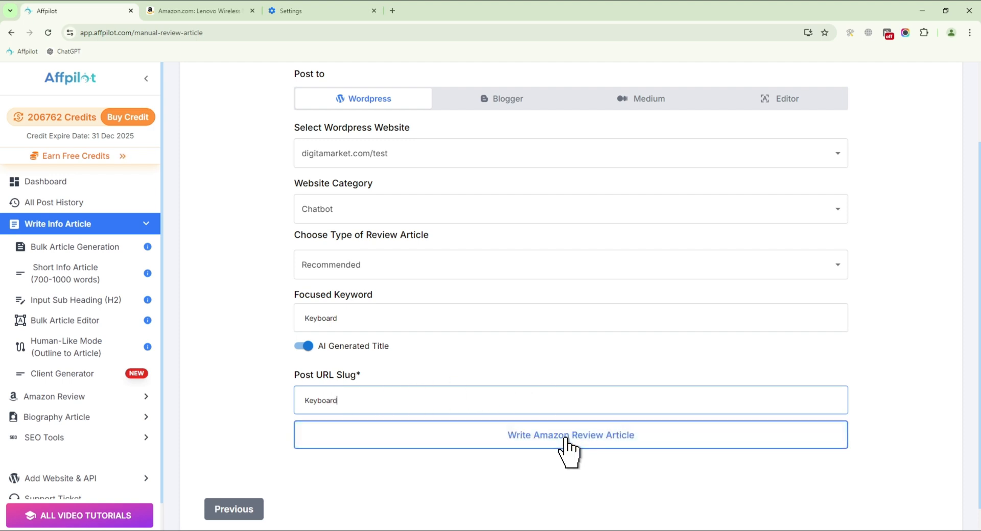
pyautogui.click(570, 435)
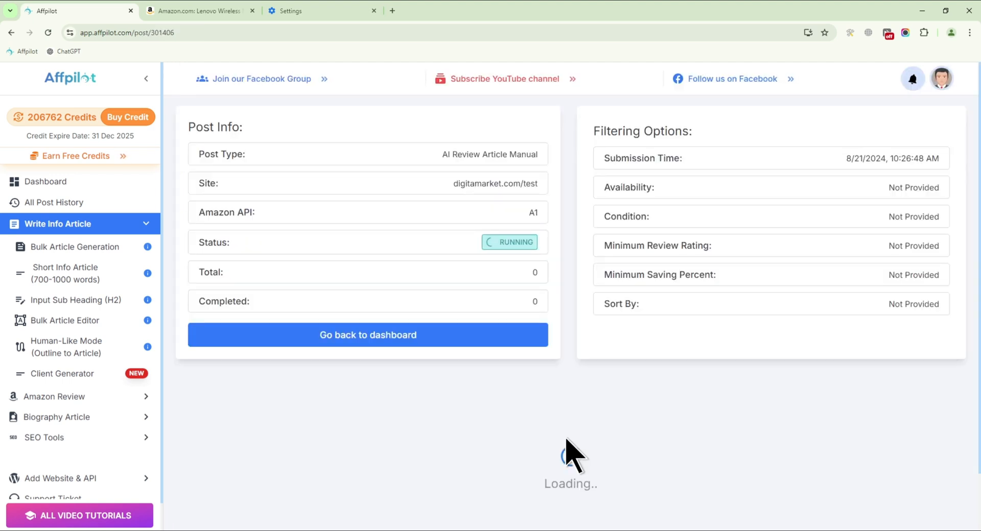
pyautogui.click(367, 335)
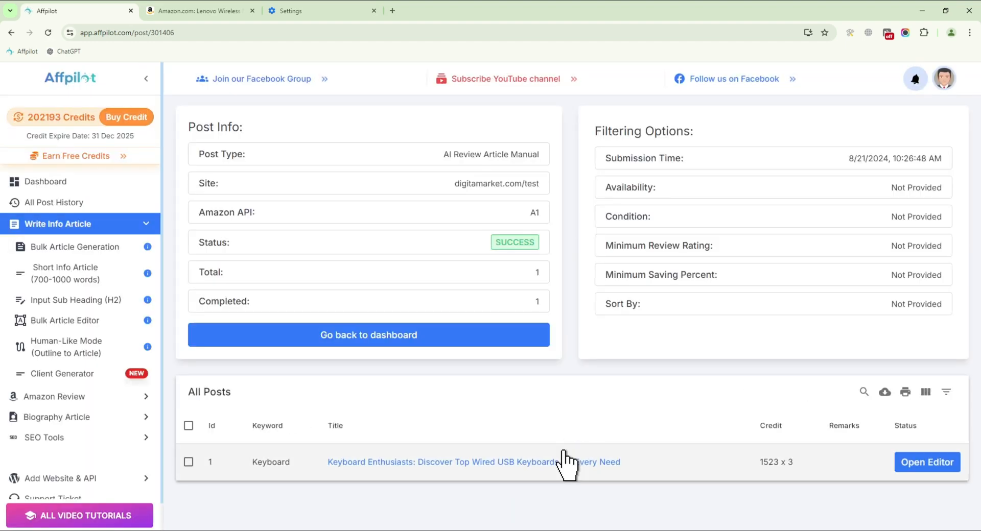
pyautogui.rightClick(473, 462)
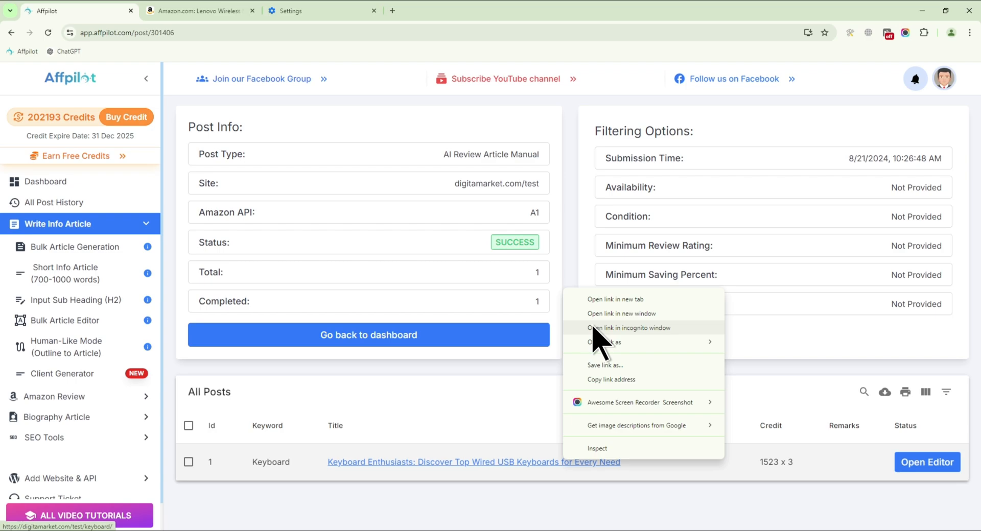
# View the published Keyboard Enthusiasts post on digitamarket.com/test and scroll its product sections.
pyautogui.click(613, 299)
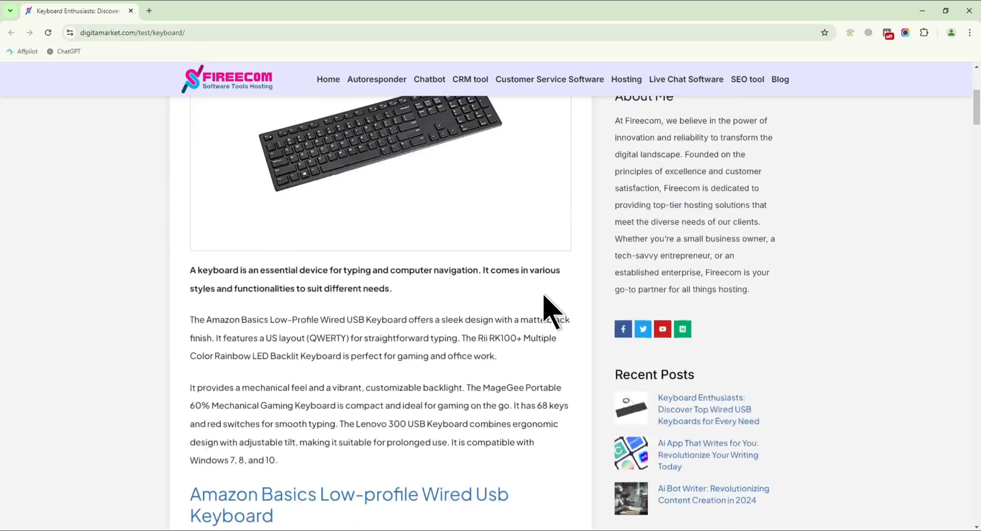
pyautogui.scroll(-3)
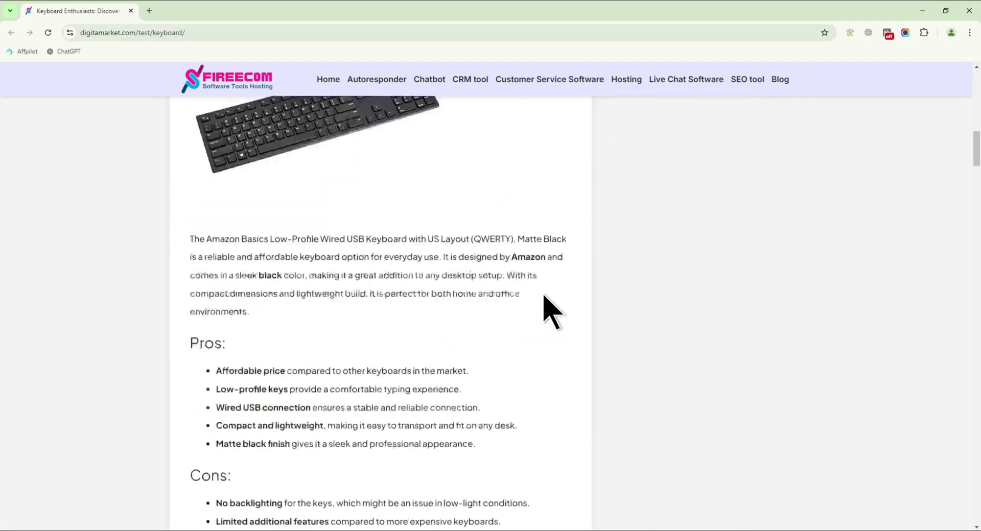
pyautogui.scroll(-3)
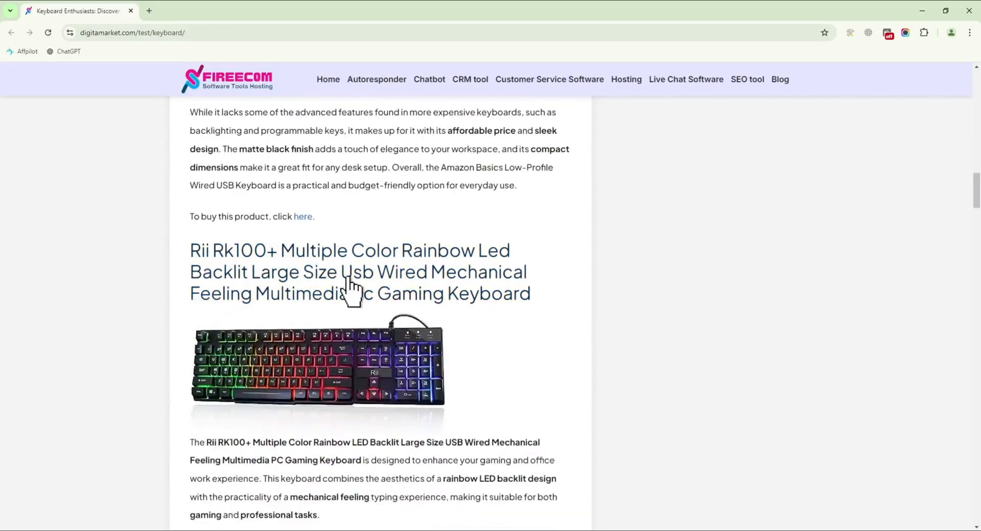